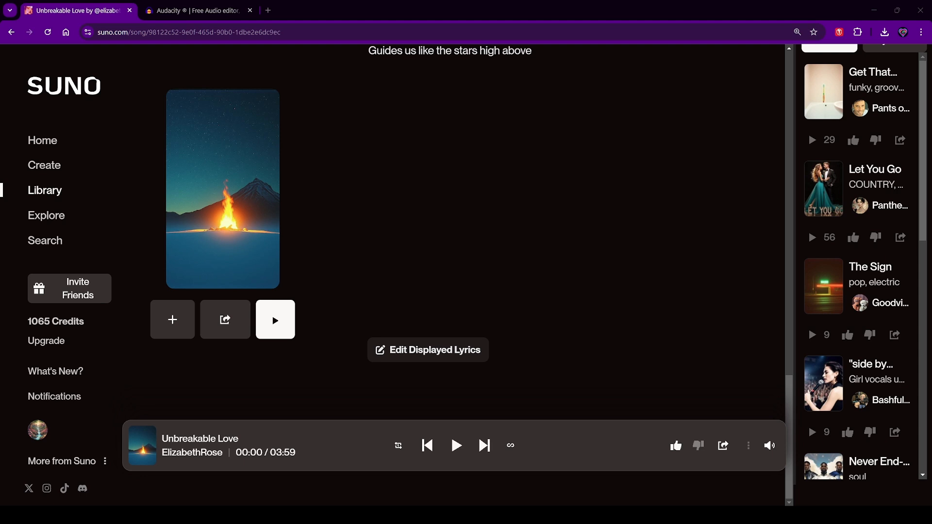
pyautogui.moveTo(445, 391)
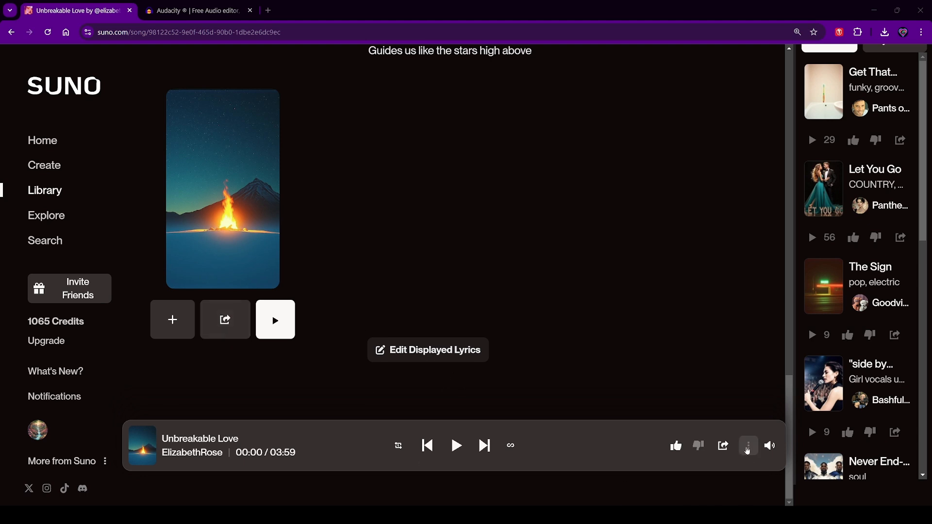
# - Download Unbreakable Love from Suno as a WAV audio file
pyautogui.click(747, 446)
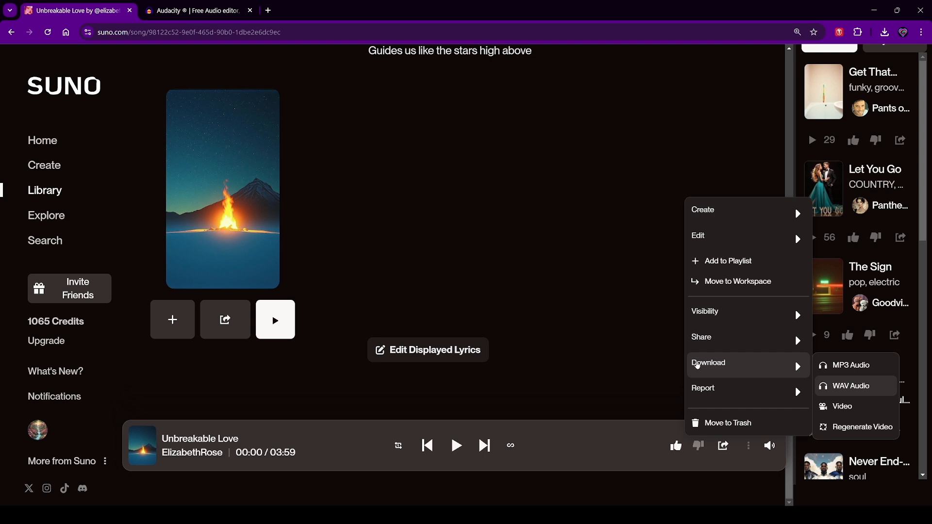
pyautogui.moveTo(844, 391)
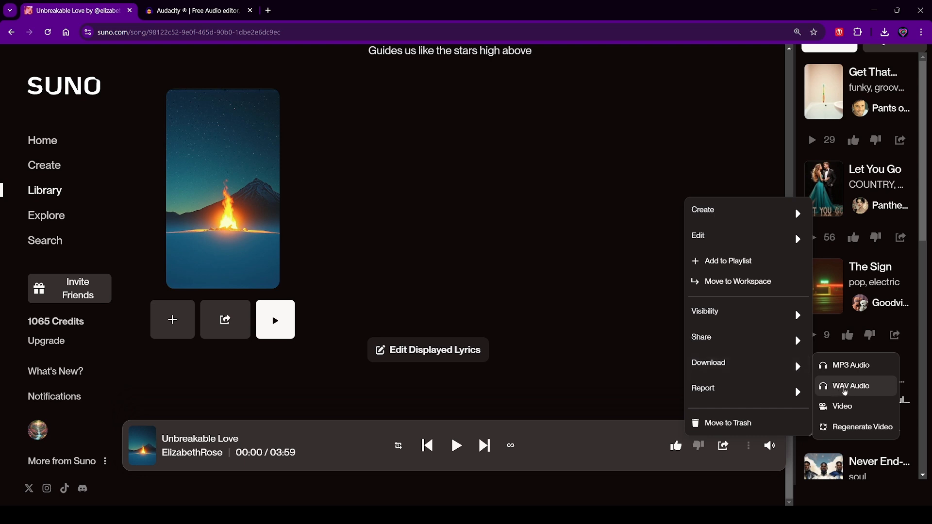
pyautogui.click(849, 386)
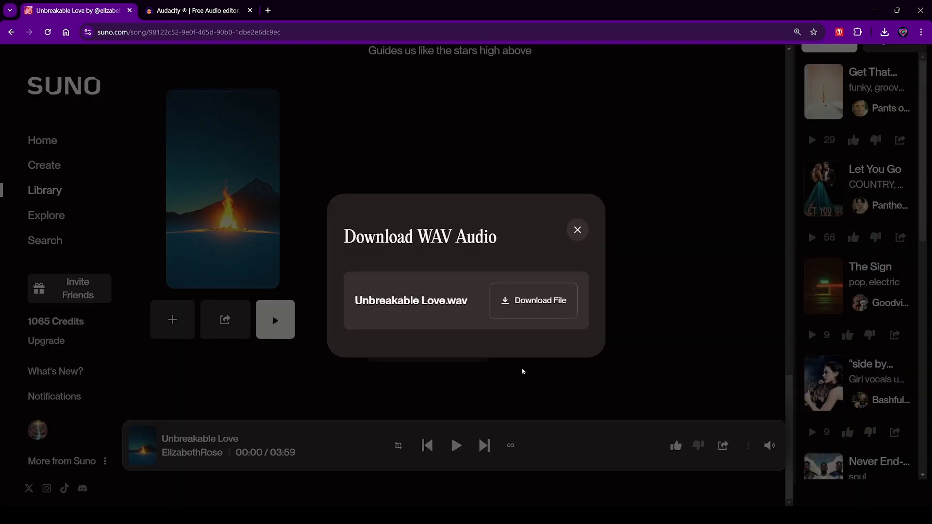
pyautogui.moveTo(445, 321)
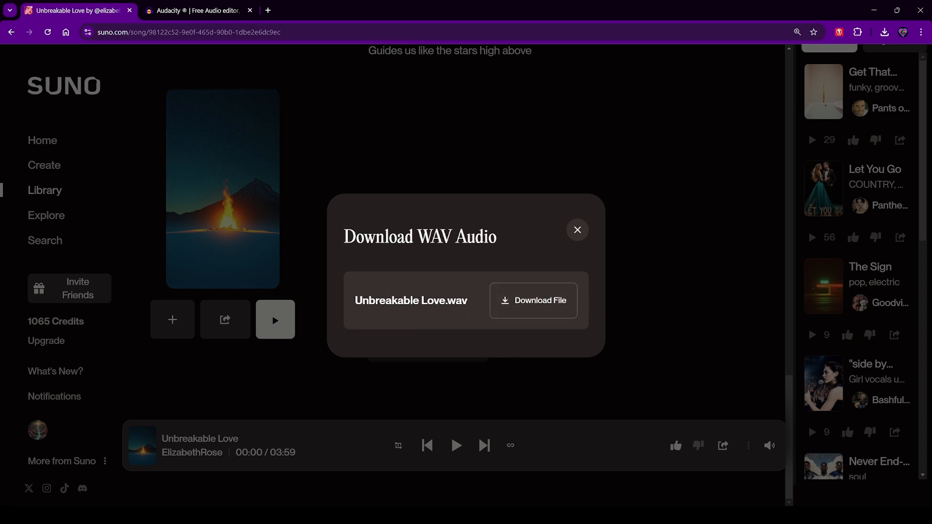
pyautogui.click(577, 230)
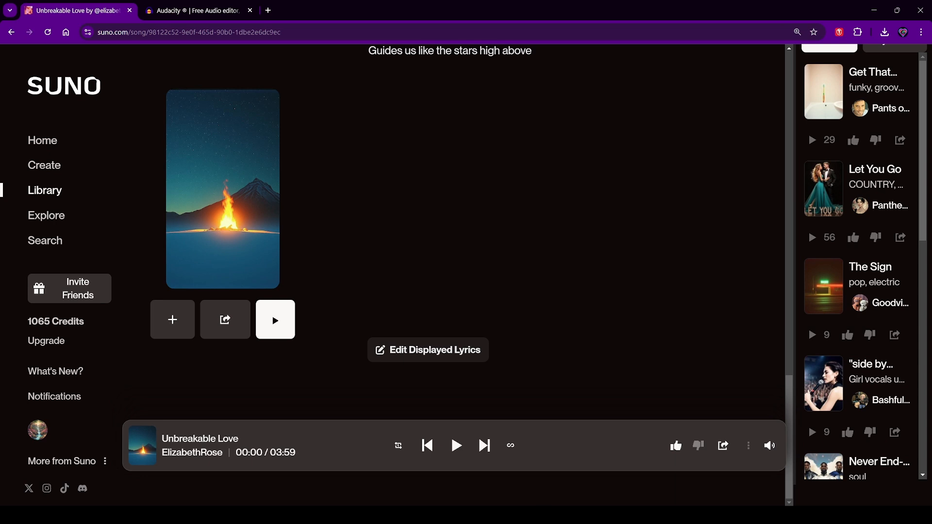
pyautogui.moveTo(356, 166)
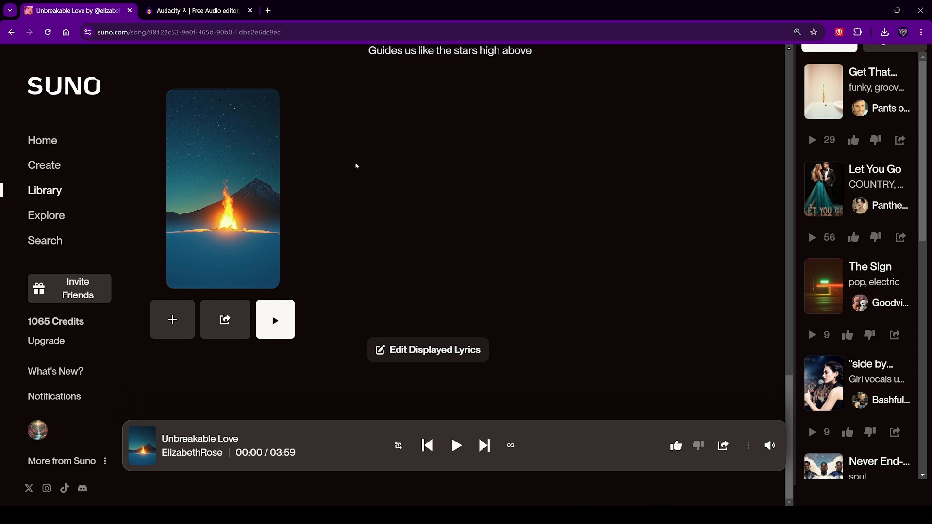
# - On the audacityteam.org site, start downloading Audacity 3.7.1
pyautogui.click(196, 10)
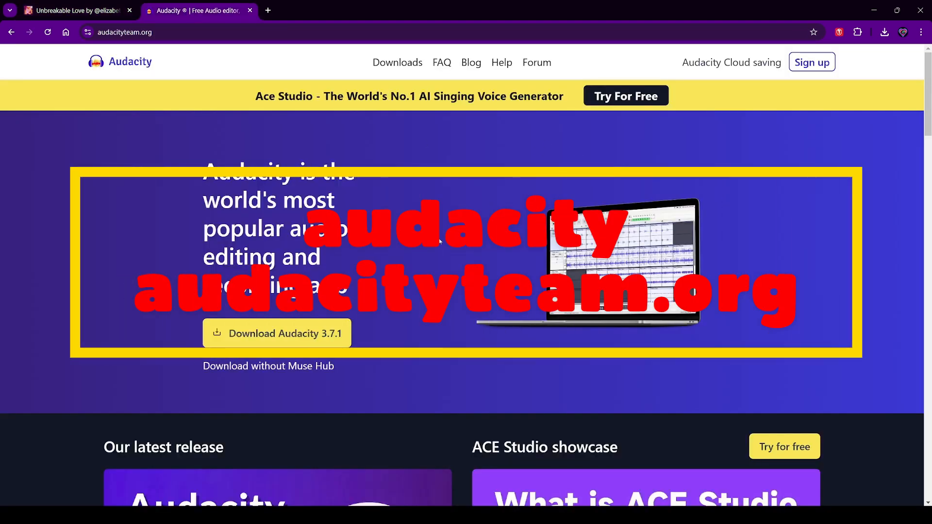
pyautogui.moveTo(111, 52)
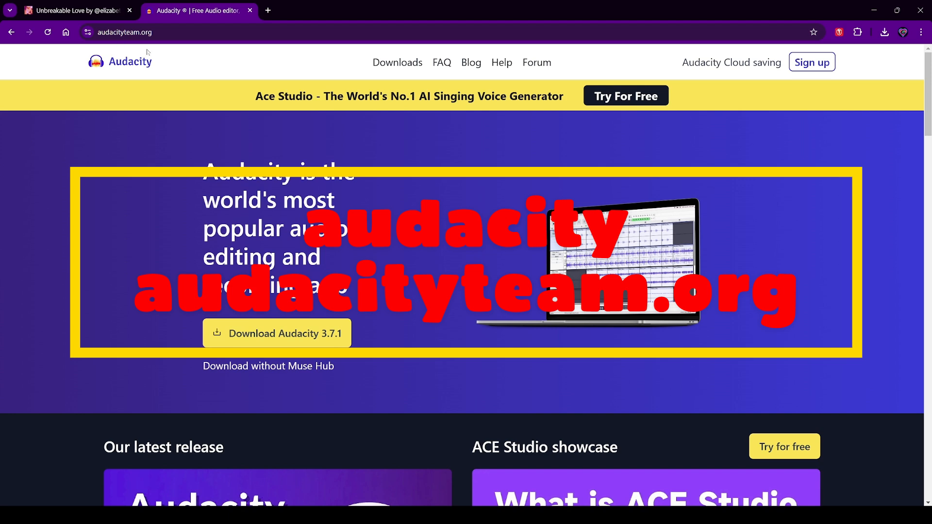
pyautogui.moveTo(99, 406)
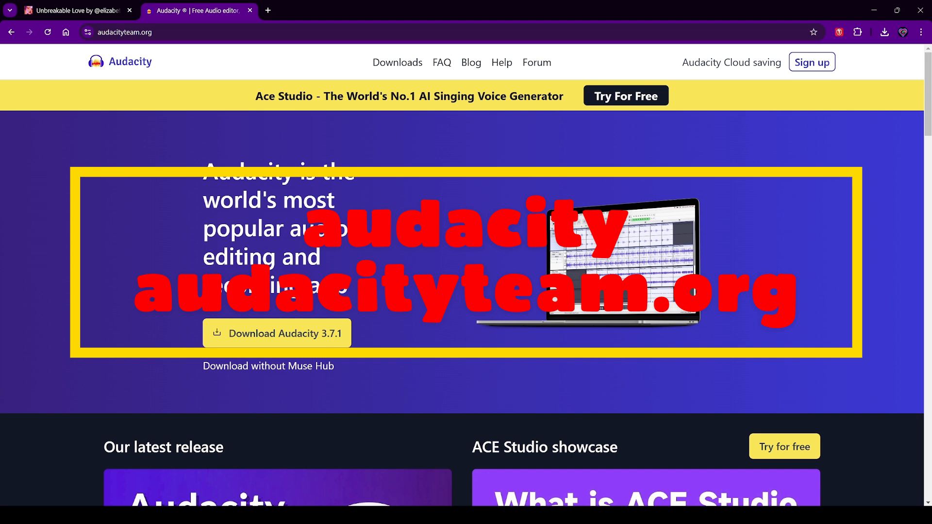
pyautogui.moveTo(319, 326)
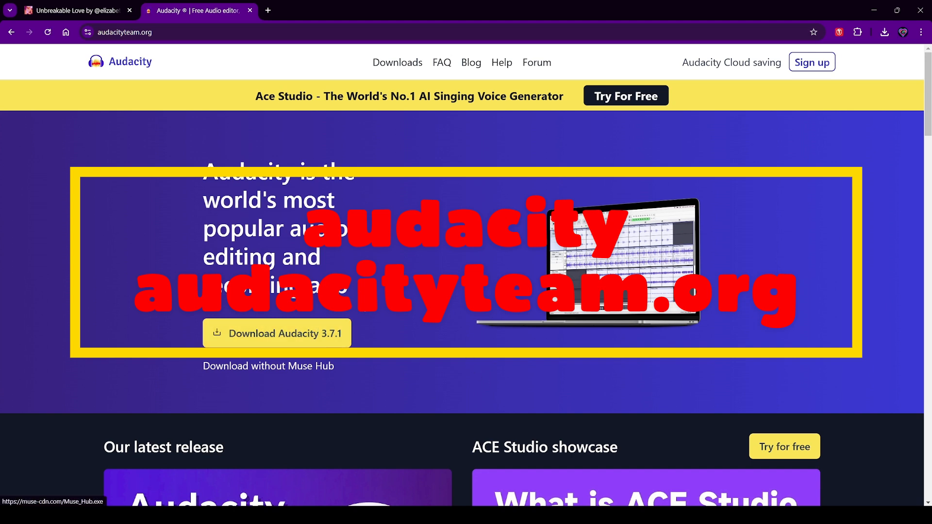
pyautogui.click(276, 333)
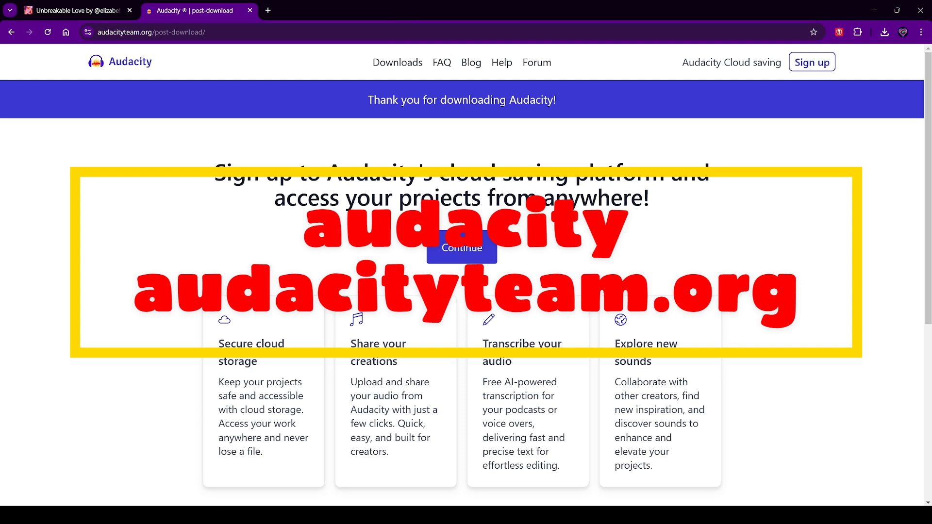
pyautogui.moveTo(613, 266)
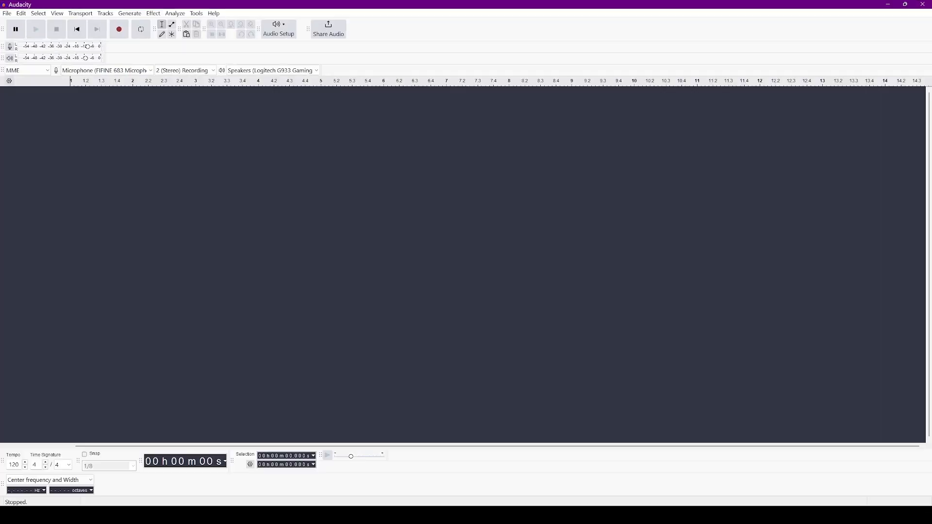
pyautogui.moveTo(435, 355)
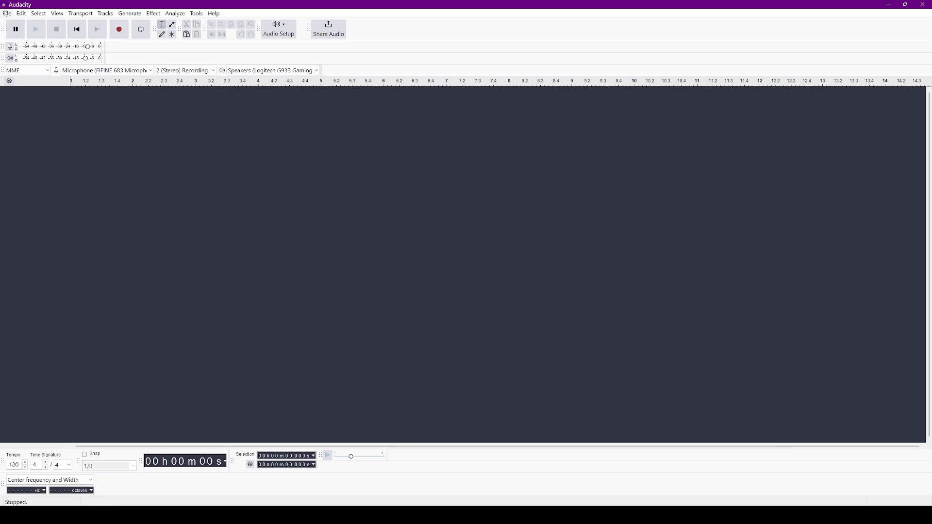
# - Import Unbreakable Love.wav into Audacity as a stereo track
pyautogui.click(7, 13)
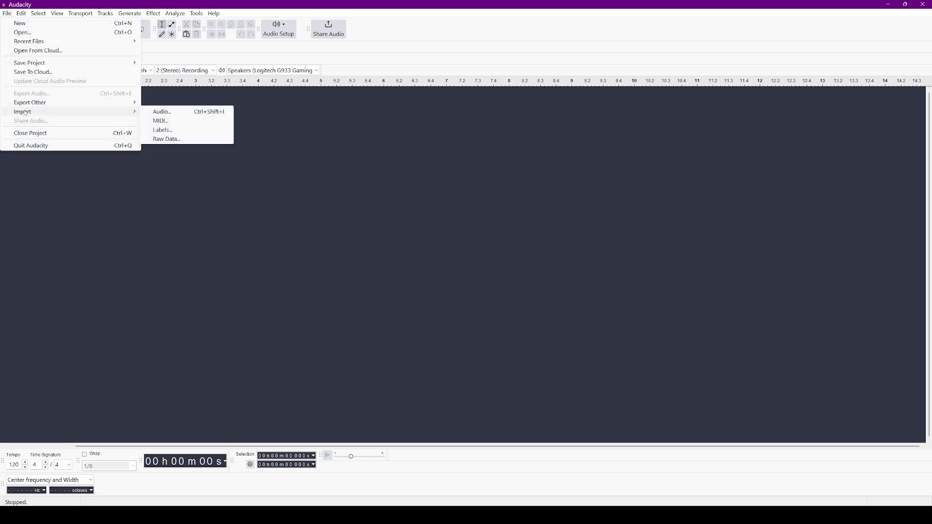
pyautogui.click(162, 112)
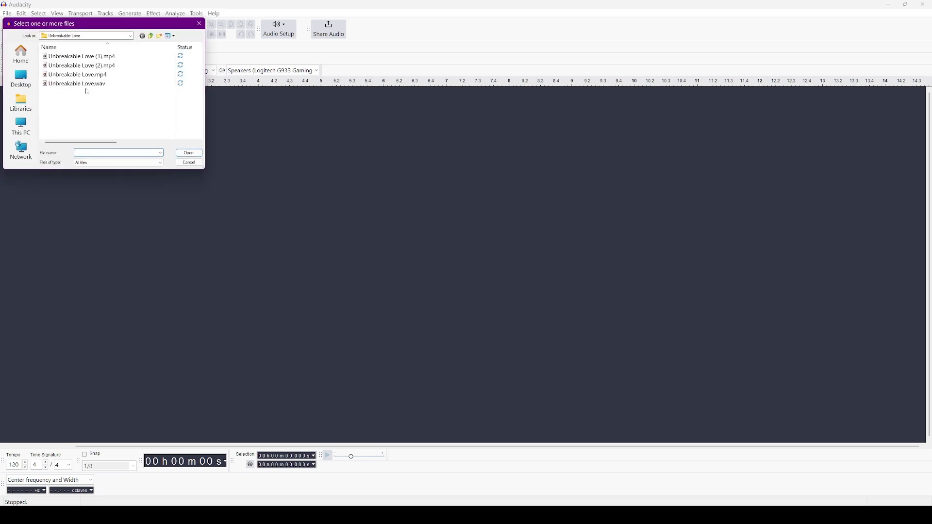
pyautogui.click(77, 83)
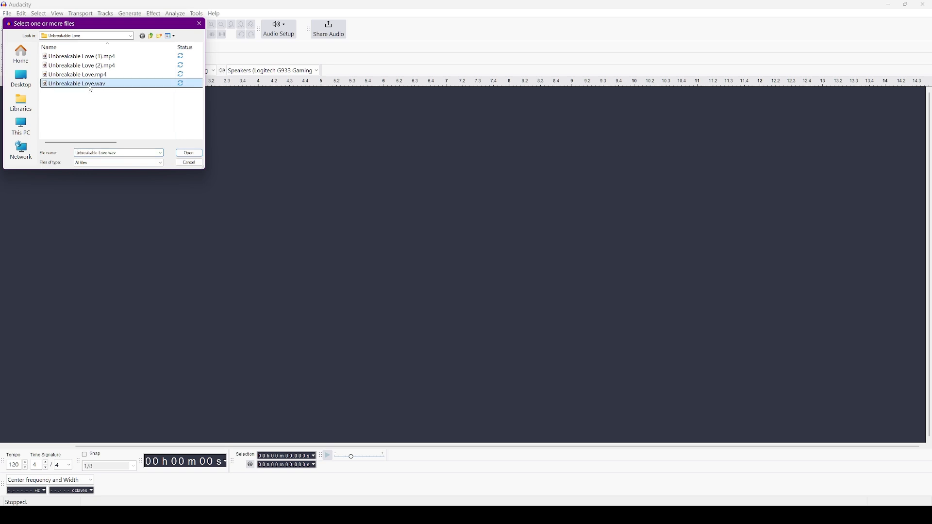
pyautogui.click(188, 152)
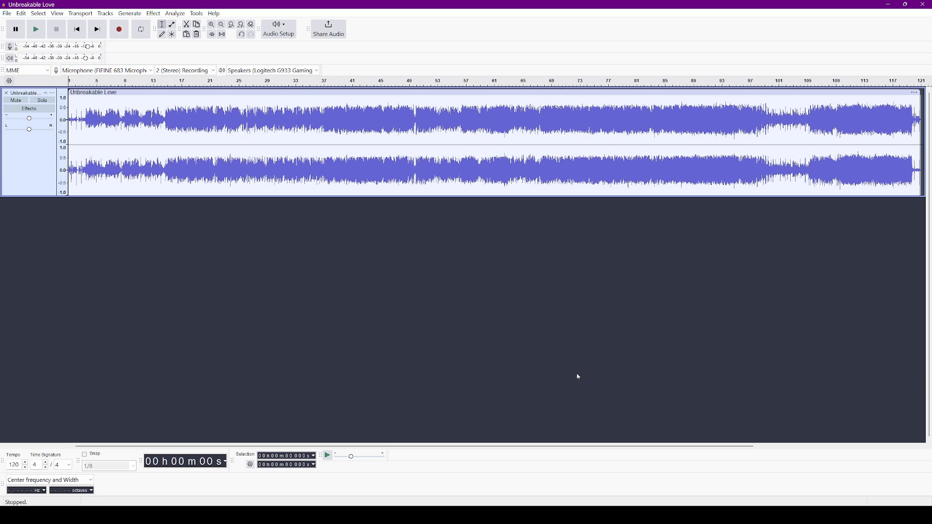
pyautogui.moveTo(487, 281)
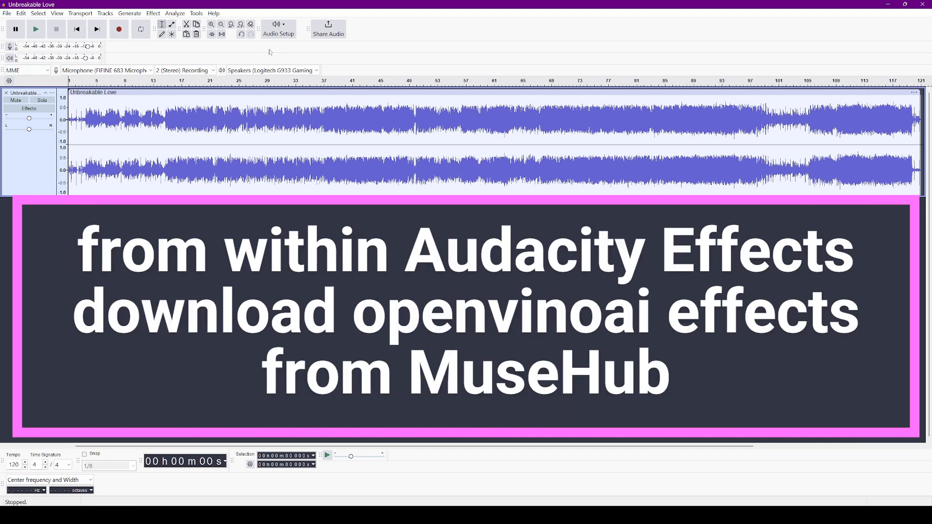
pyautogui.moveTo(254, 48)
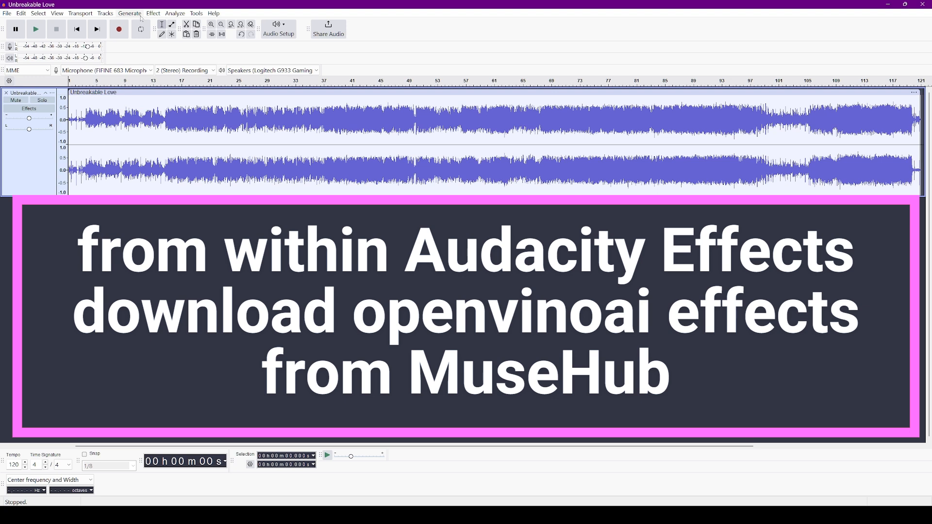
# - Open the Effect menu to show the OpenVINO AI Effects submenu
pyautogui.click(154, 13)
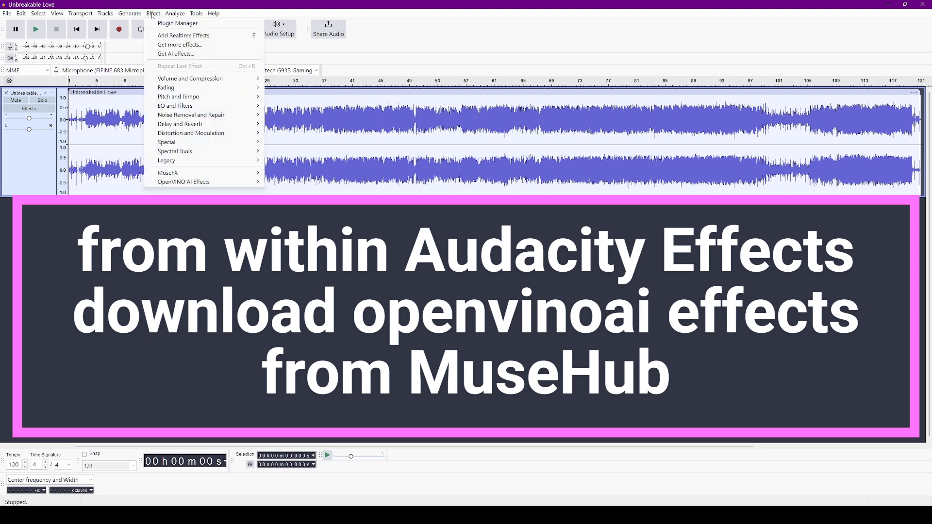
pyautogui.moveTo(191, 187)
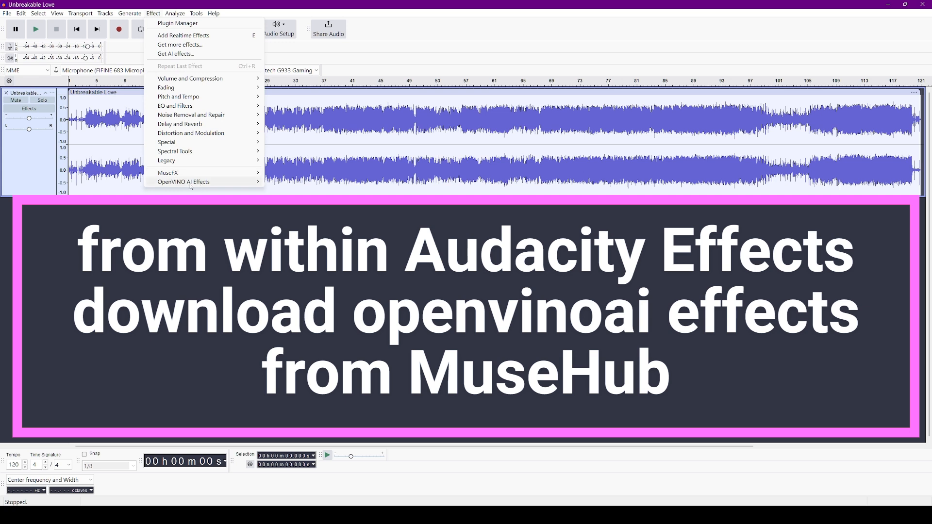
pyautogui.moveTo(191, 184)
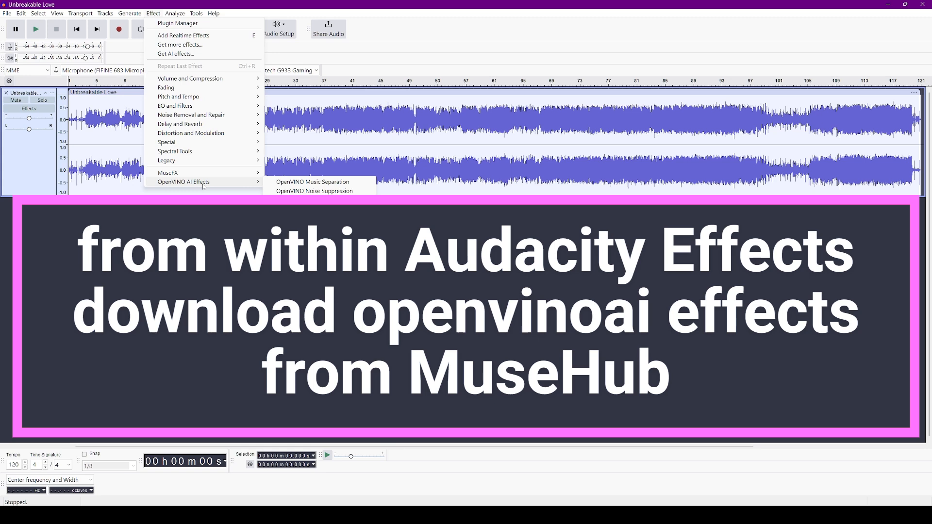
pyautogui.moveTo(156, 190)
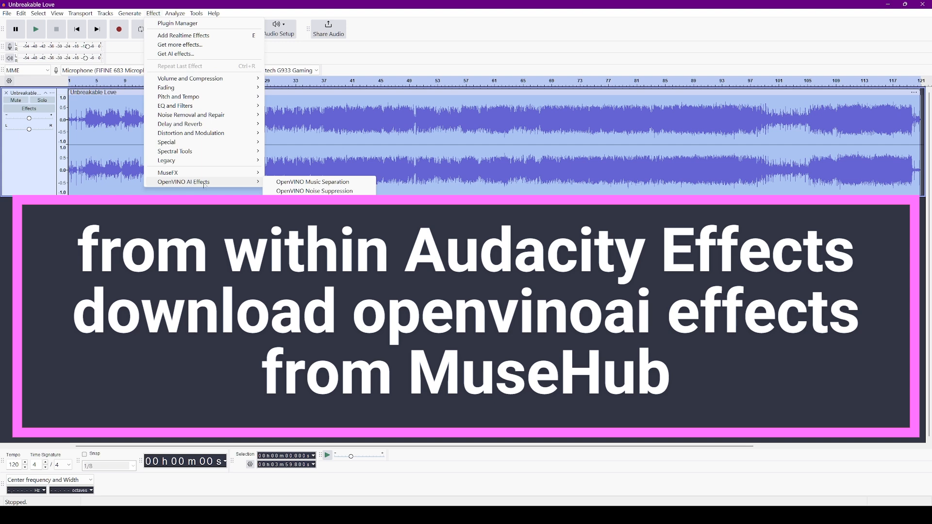
# - Set OpenVINO Music Separation to 2-stem Instrumental/Vocals with Advanced Options enabled
pyautogui.click(312, 181)
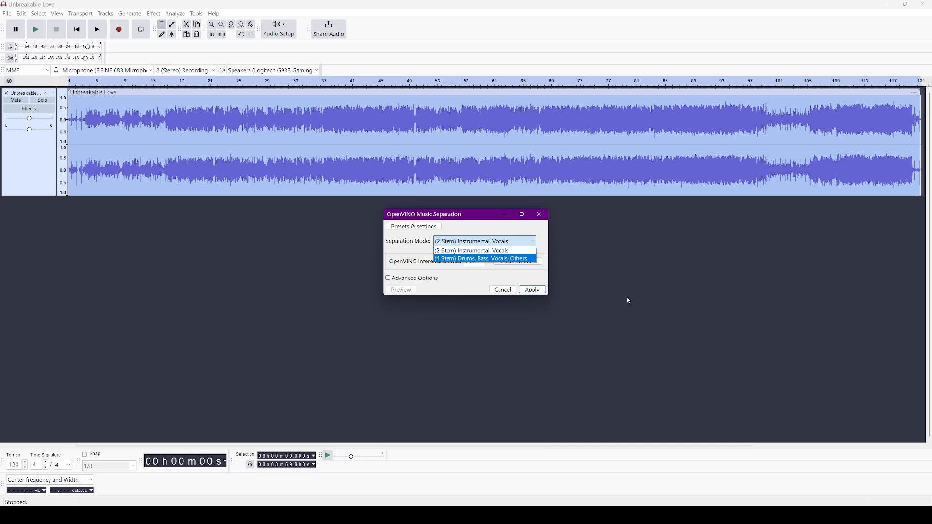
pyautogui.click(471, 251)
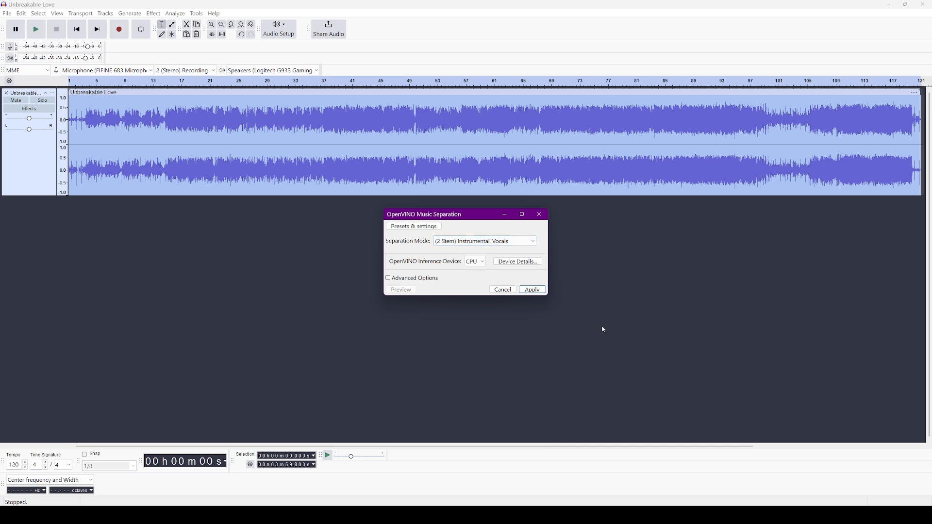
pyautogui.moveTo(464, 281)
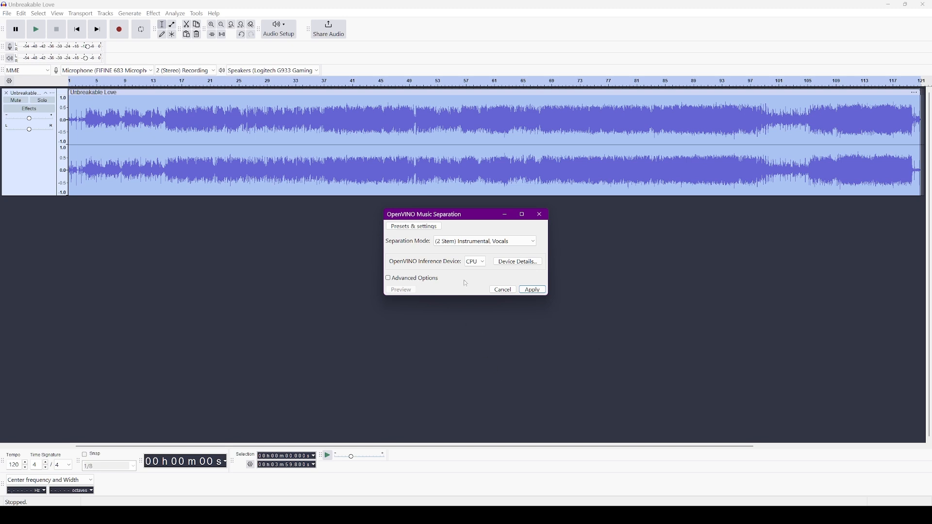
pyautogui.click(388, 278)
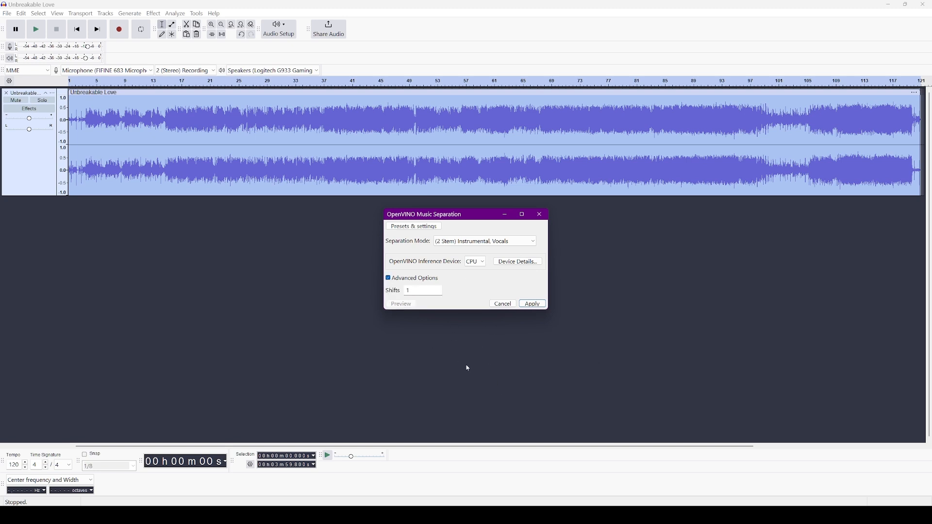
pyautogui.moveTo(579, 303)
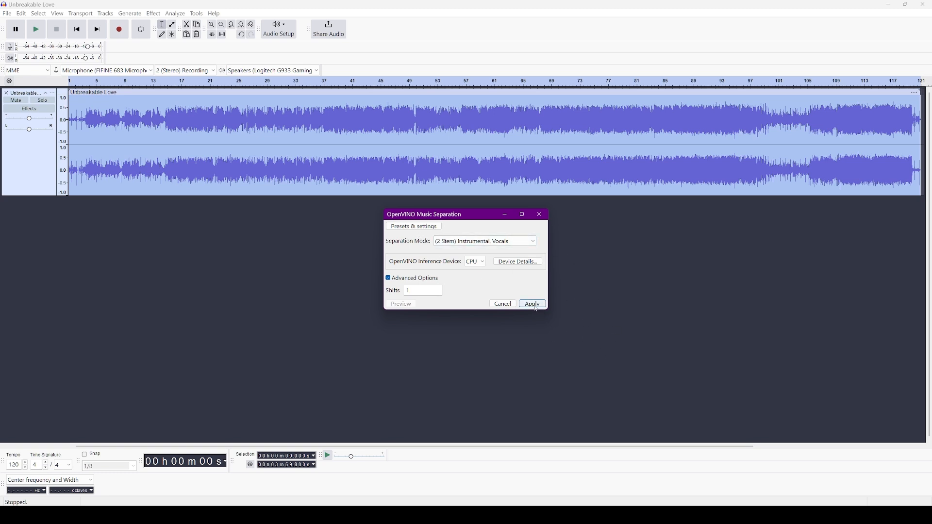
# - Run the music separation and wait for Instrumental and Vocals tracks
pyautogui.click(532, 304)
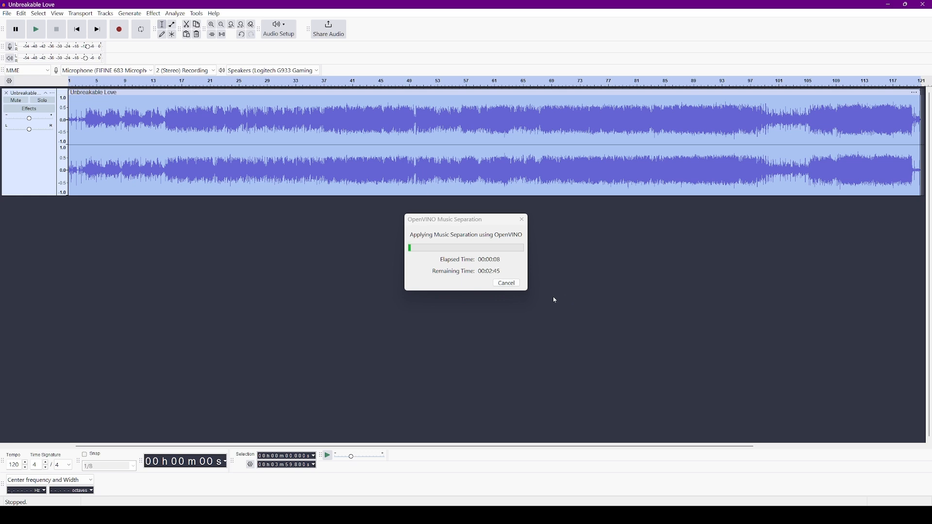
pyautogui.moveTo(630, 303)
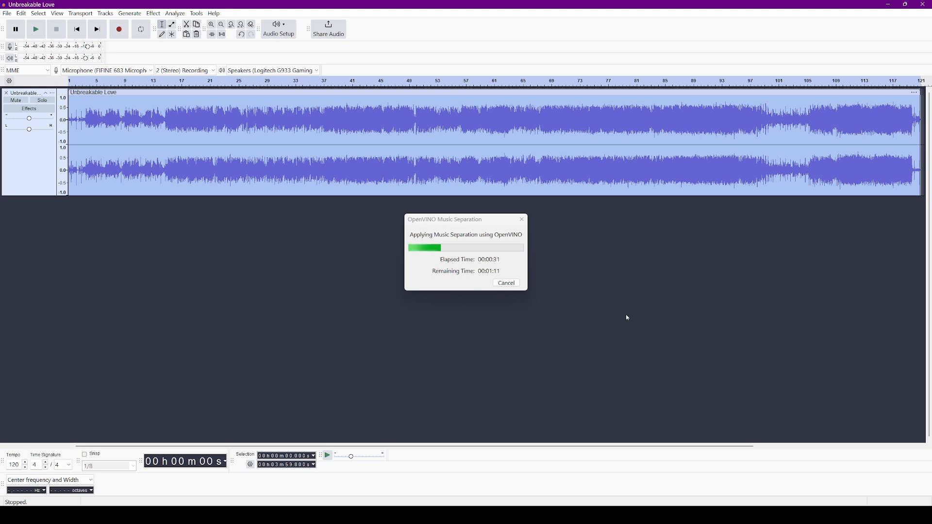
pyautogui.moveTo(621, 318)
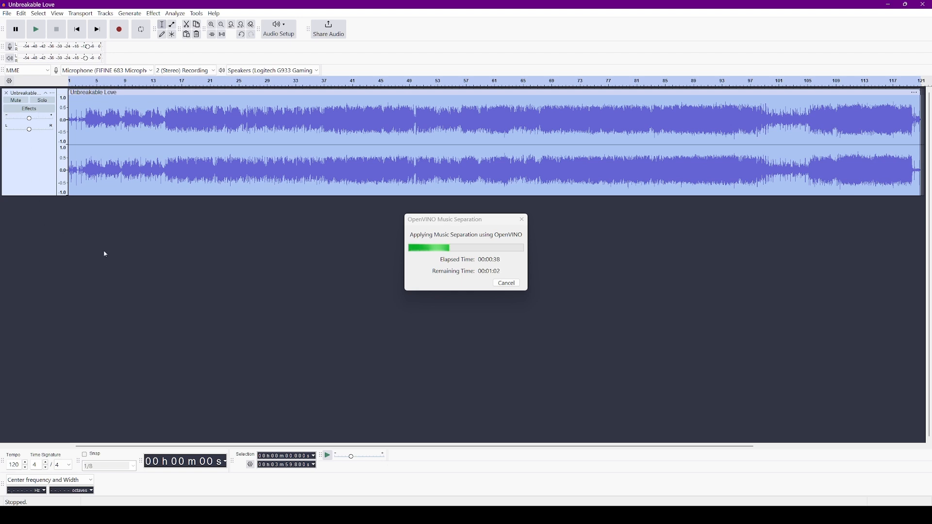
pyautogui.moveTo(162, 287)
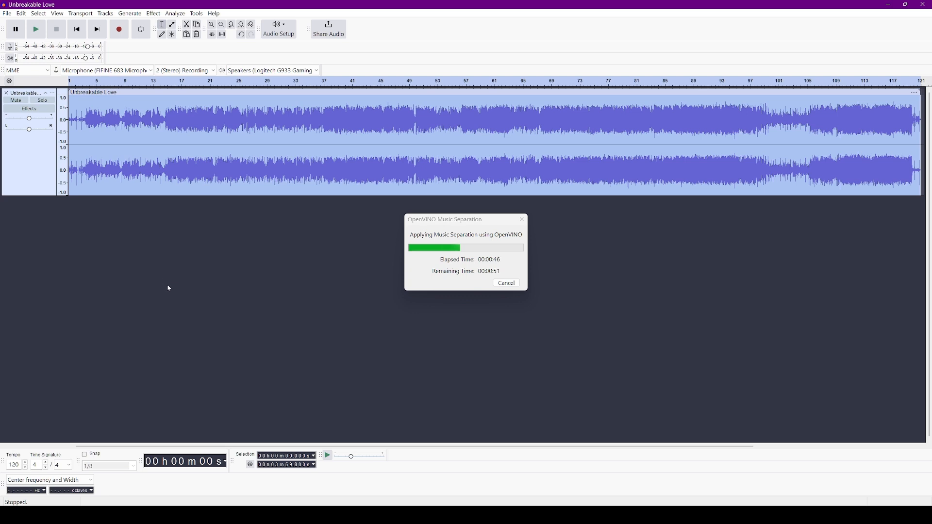
pyautogui.moveTo(206, 335)
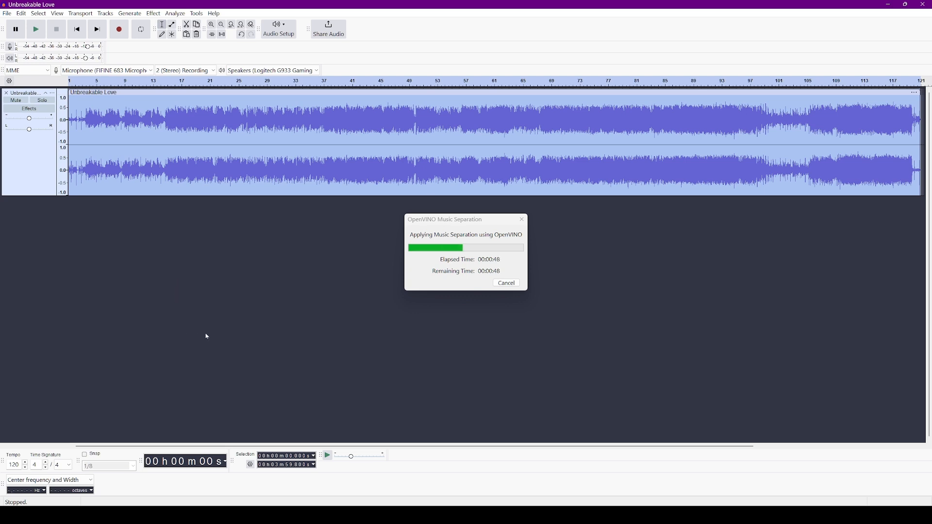
pyautogui.moveTo(55, 30)
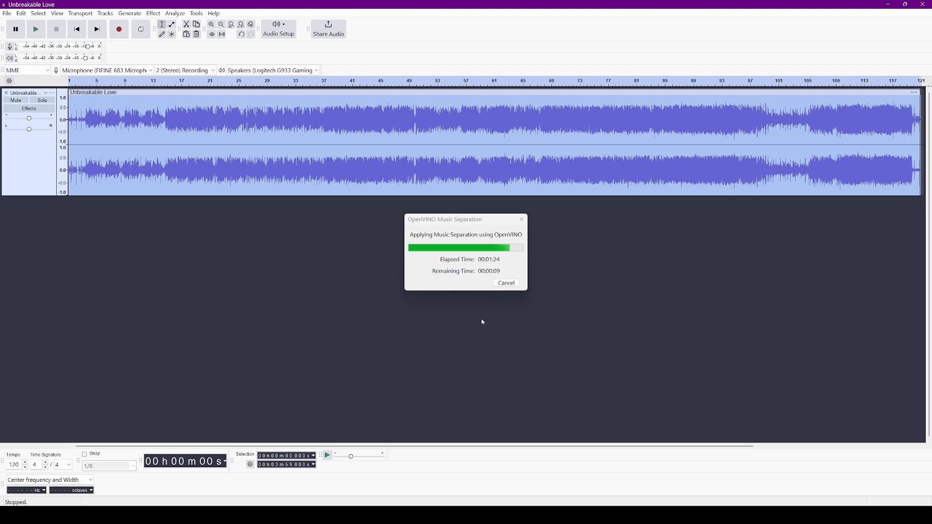
pyautogui.moveTo(447, 317)
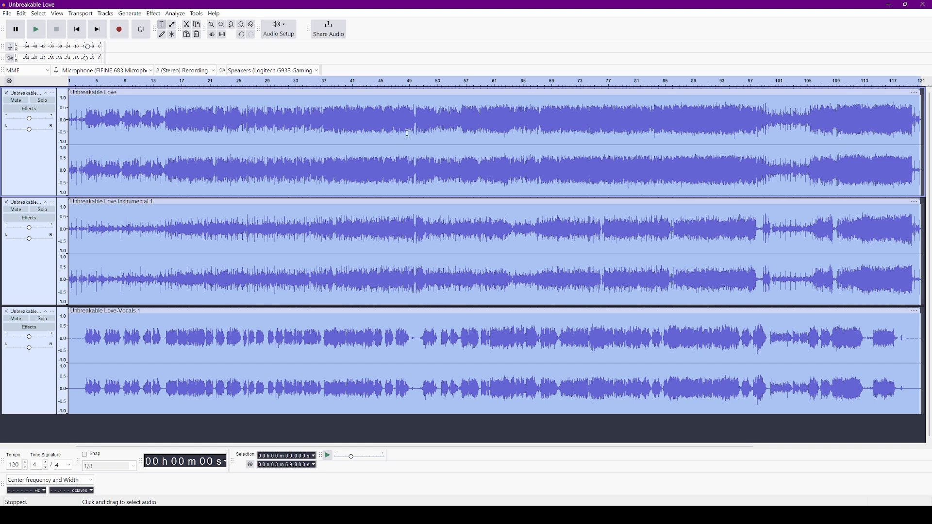
pyautogui.moveTo(650, 119)
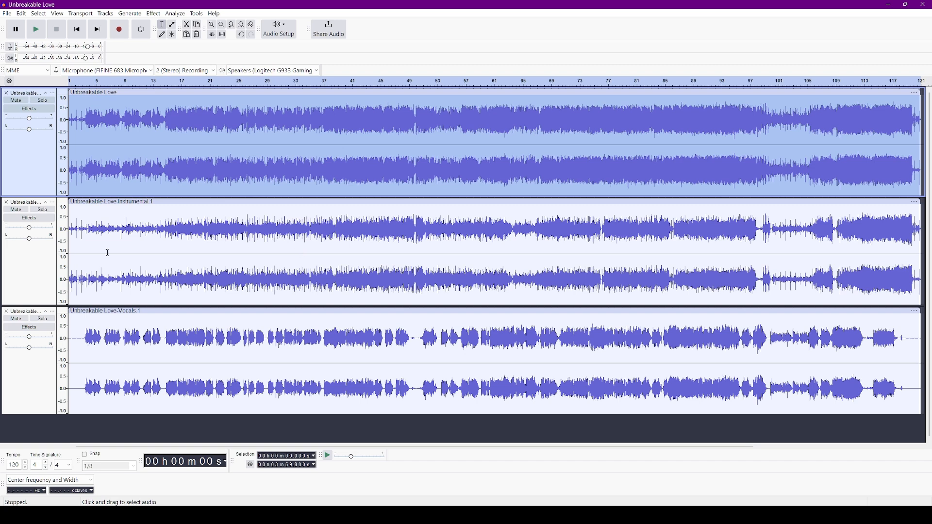
pyautogui.moveTo(120, 320)
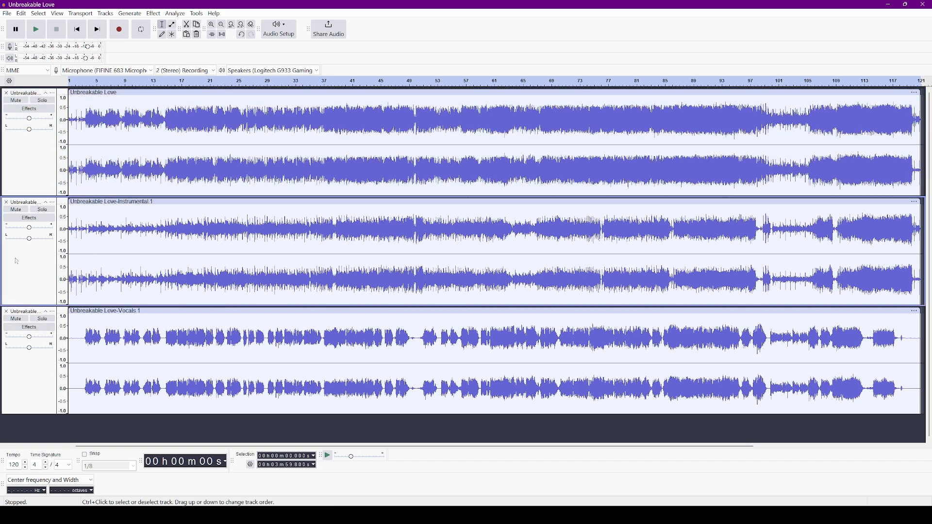
pyautogui.click(36, 27)
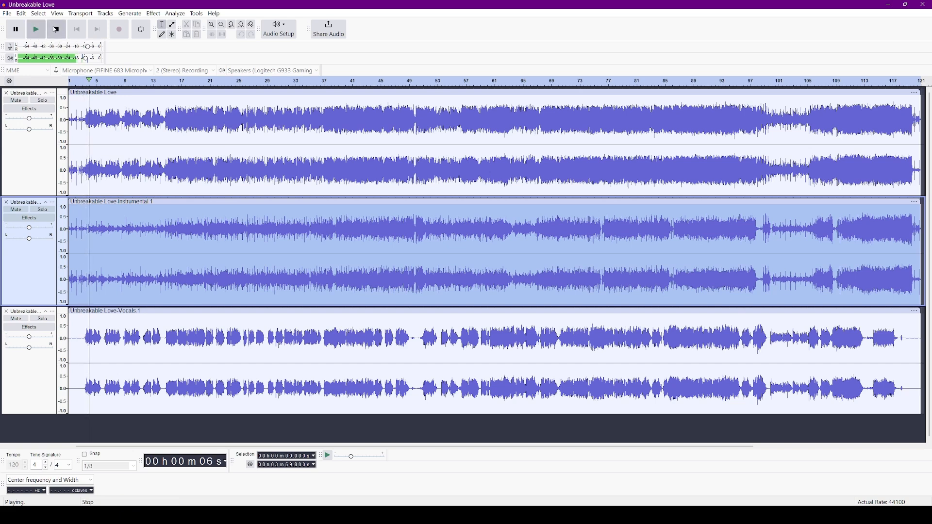
pyautogui.click(54, 28)
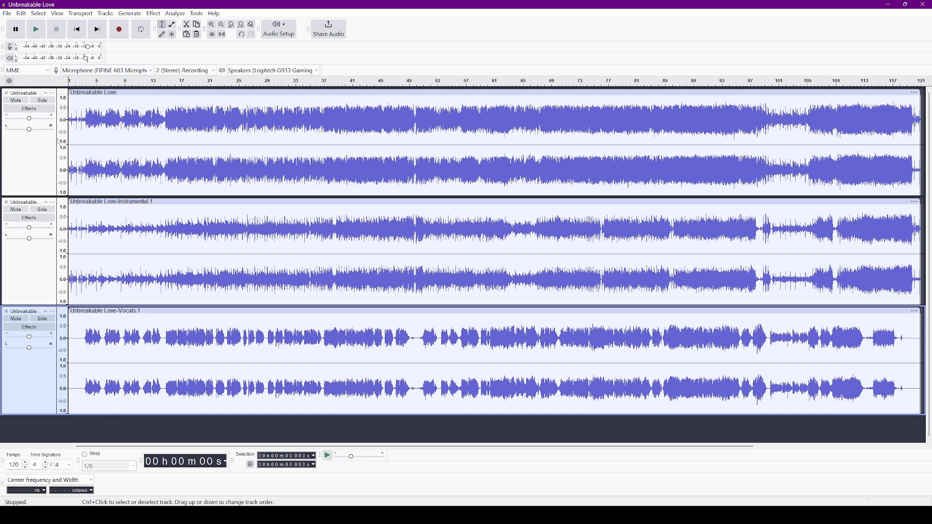
pyautogui.moveTo(120, 28)
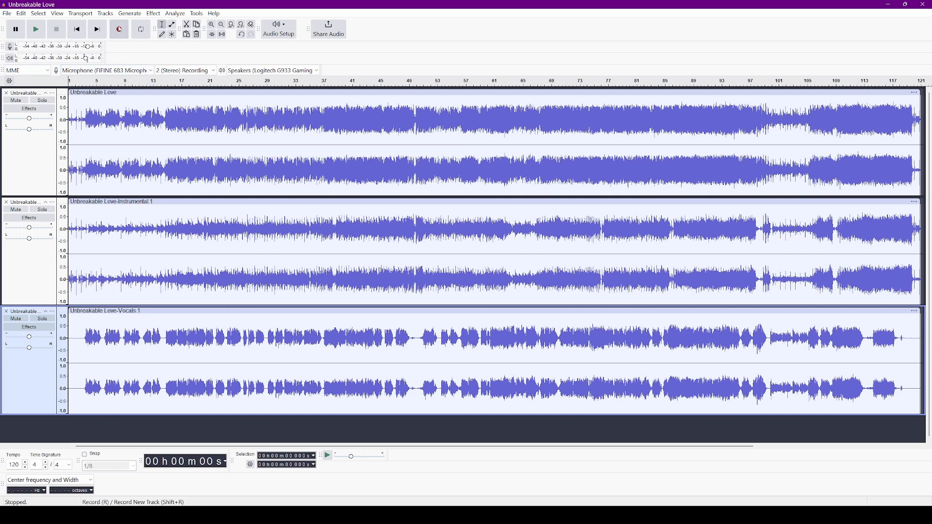
pyautogui.click(119, 27)
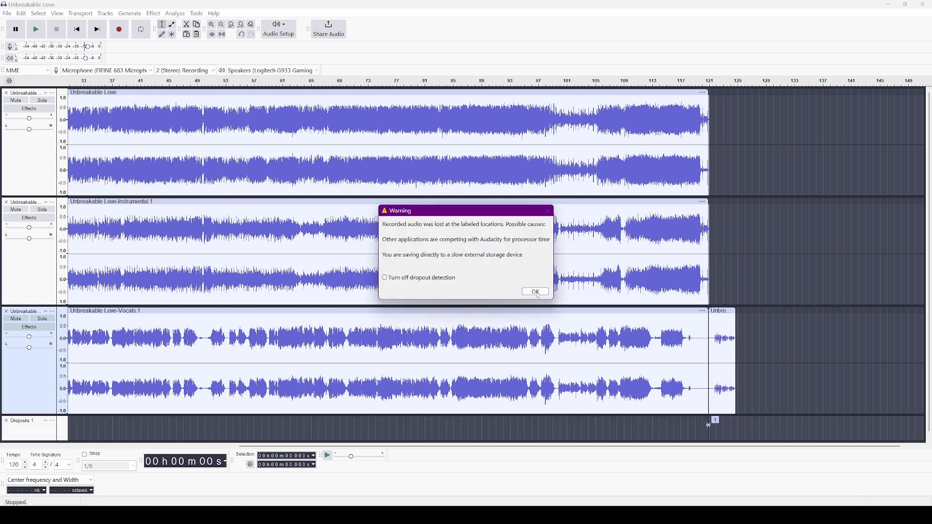
pyautogui.click(534, 291)
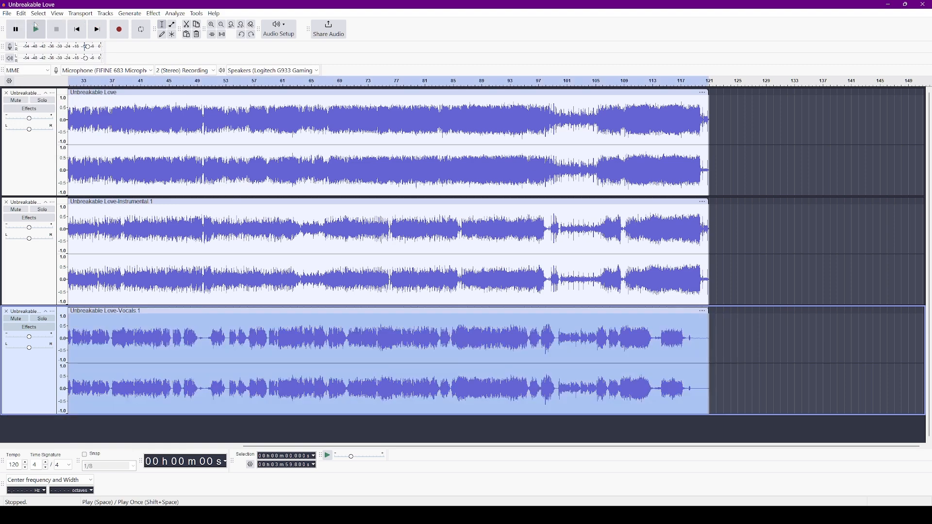
pyautogui.moveTo(39, 365)
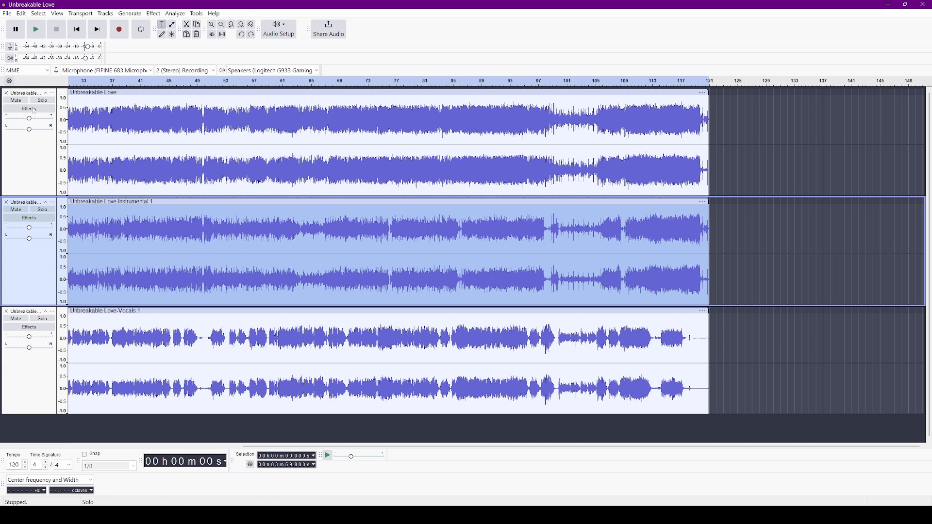
pyautogui.click(77, 28)
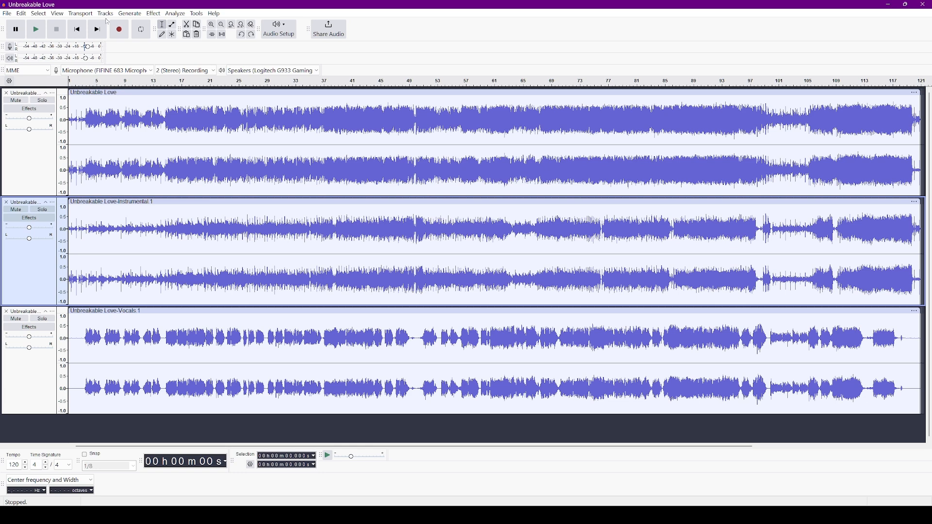
# - Add an empty stereo track, Audio 1, below the song tracks
pyautogui.click(105, 13)
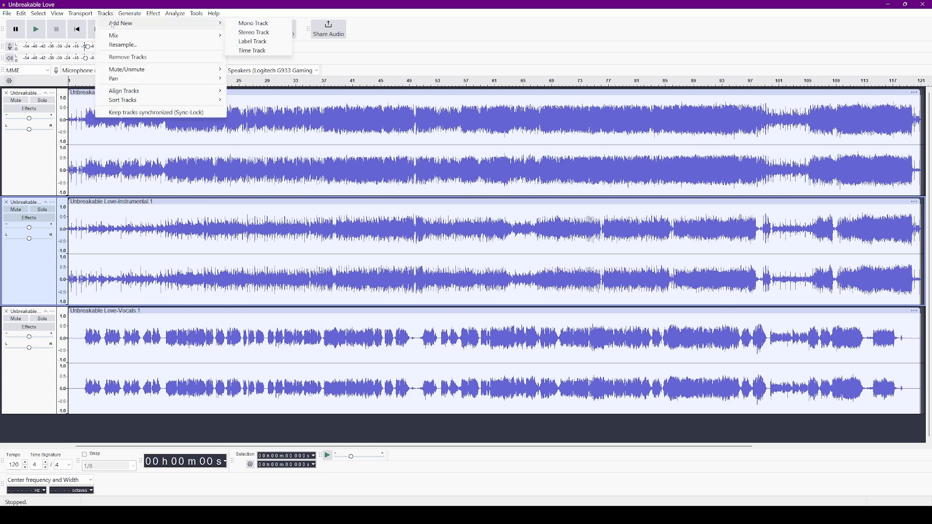
pyautogui.click(253, 32)
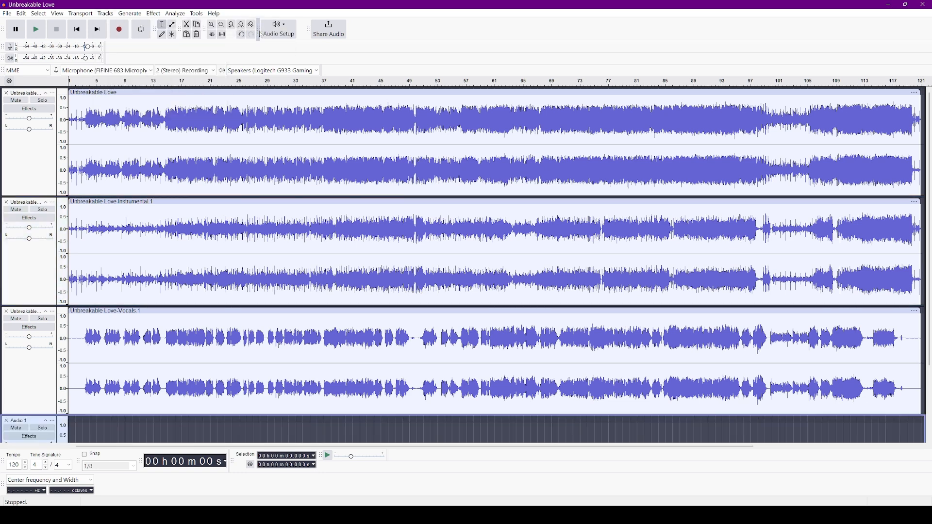
pyautogui.scroll(-3)
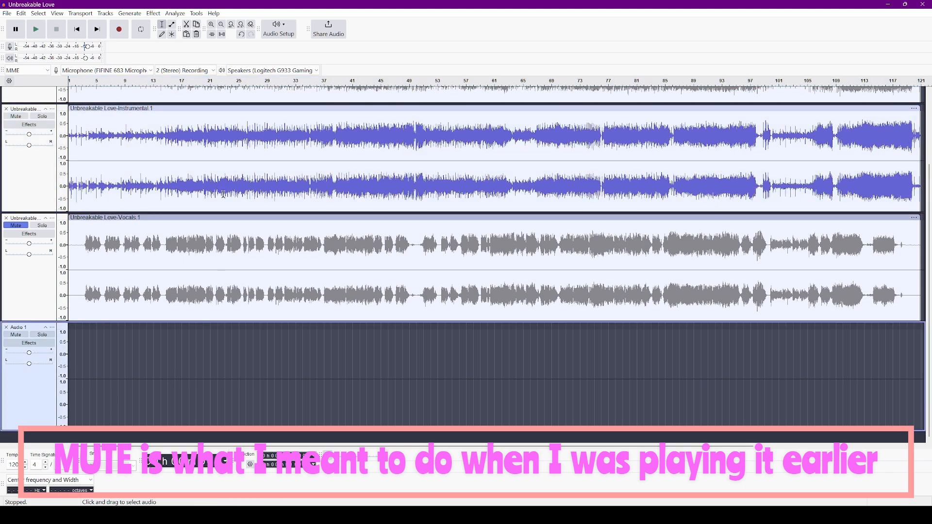
pyautogui.moveTo(119, 30)
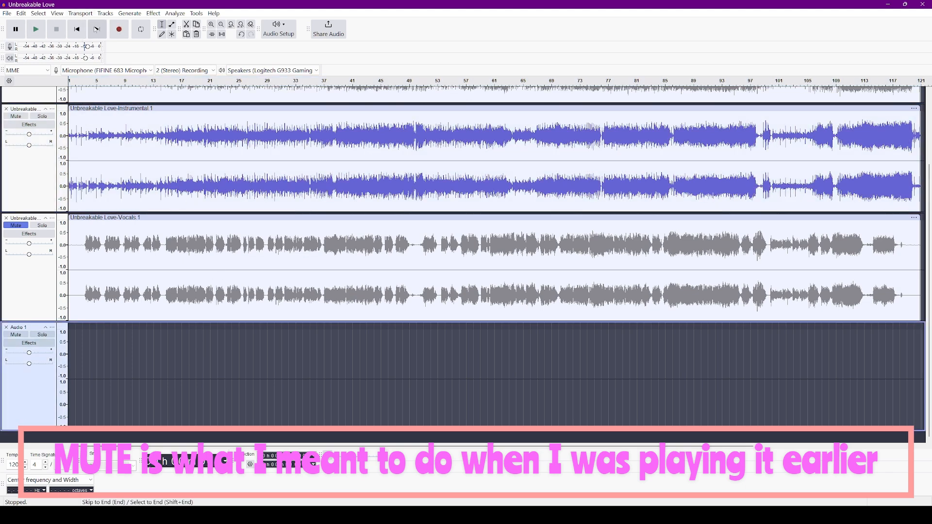
# - Record a short voice take on Audio 1, then dismiss the dropout warning
pyautogui.click(118, 28)
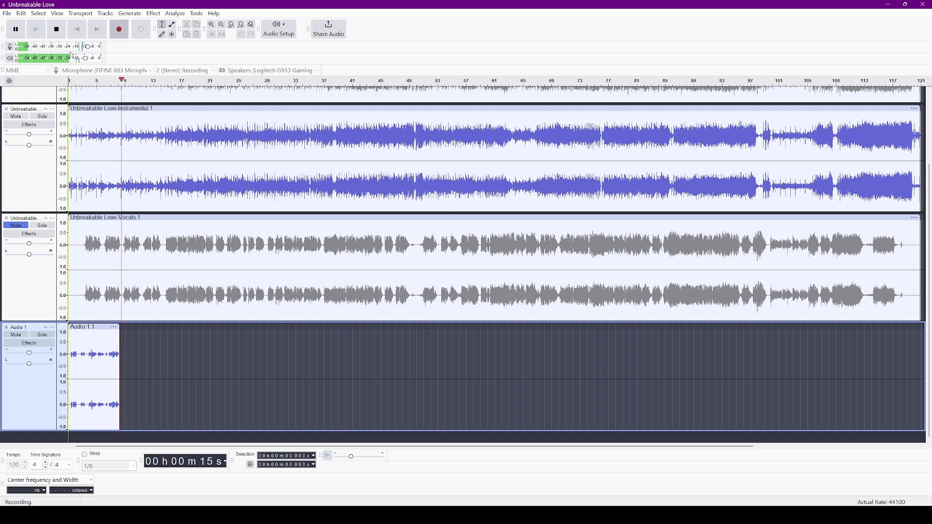
pyautogui.click(56, 28)
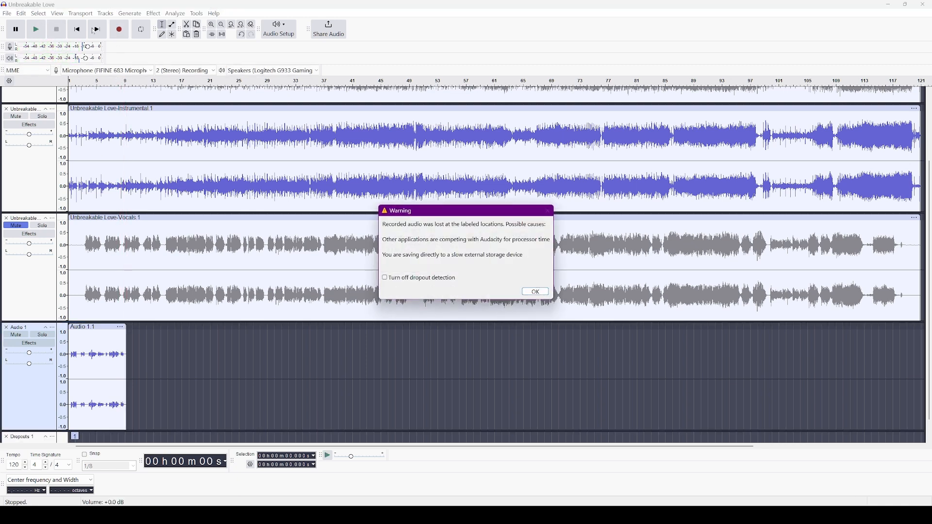
pyautogui.moveTo(552, 328)
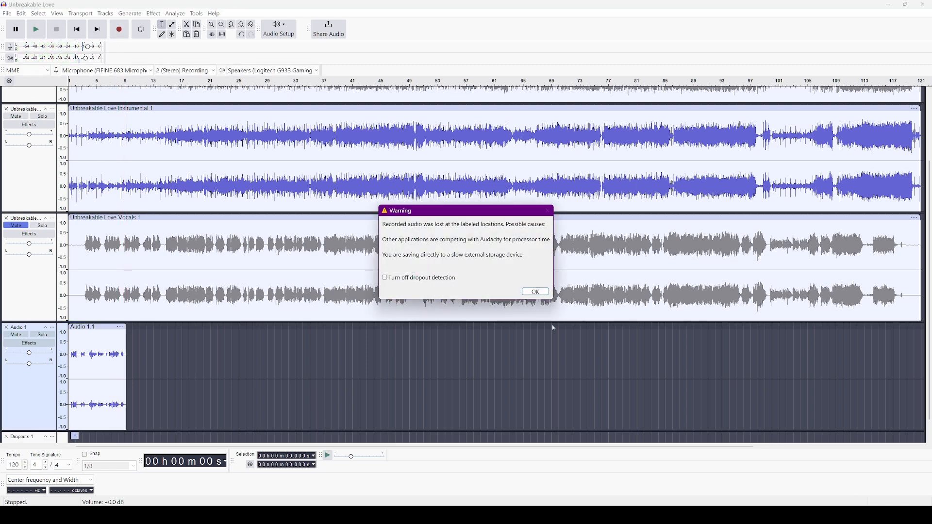
pyautogui.moveTo(535, 292)
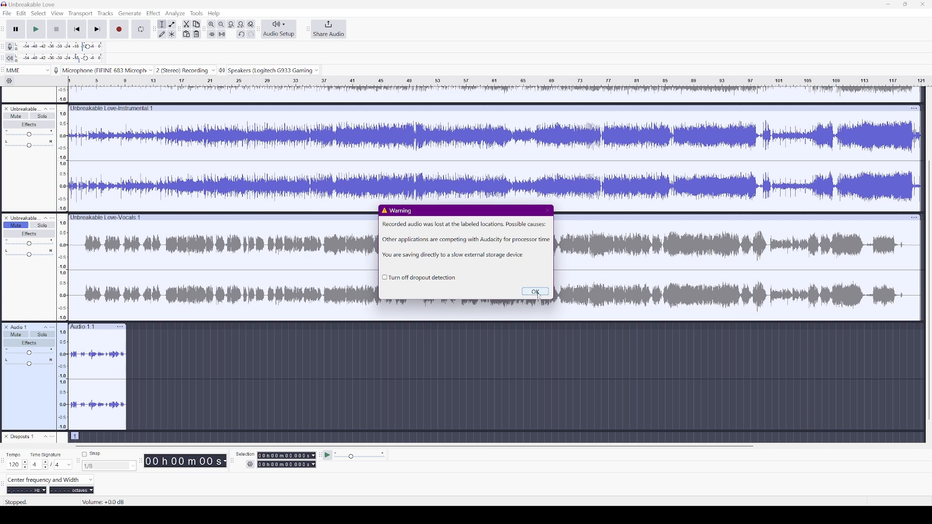
pyautogui.click(535, 291)
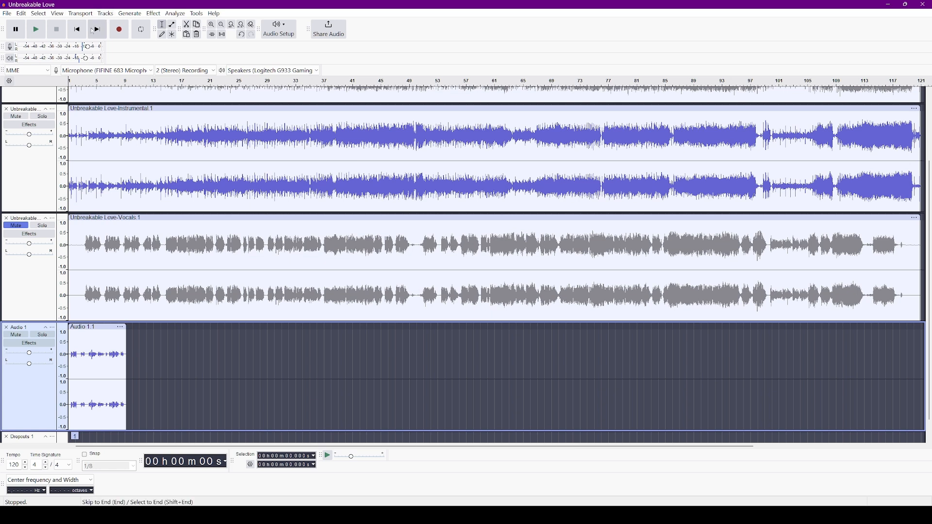
pyautogui.click(35, 30)
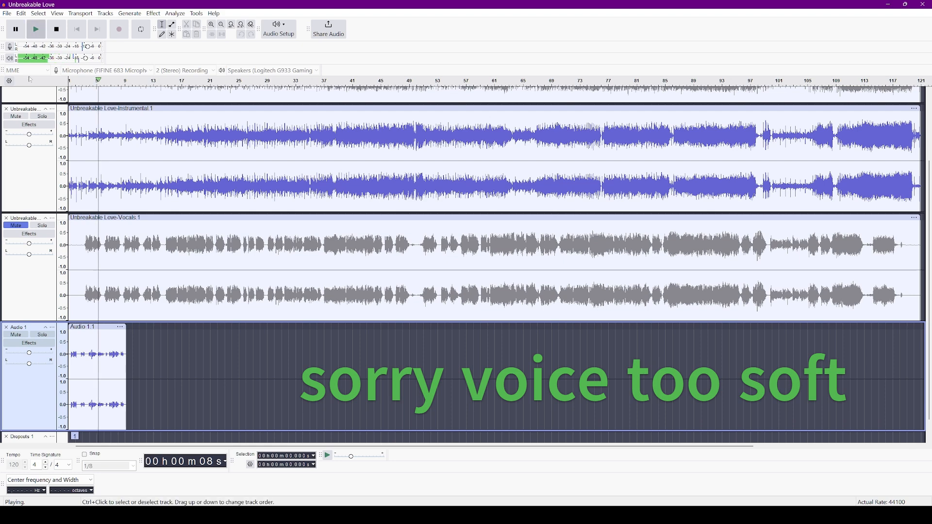
pyautogui.click(55, 30)
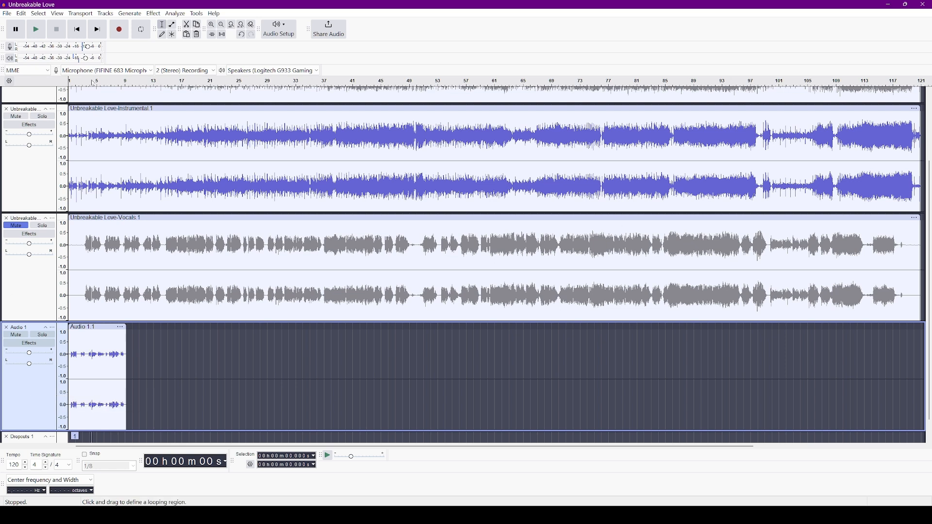
pyautogui.click(8, 13)
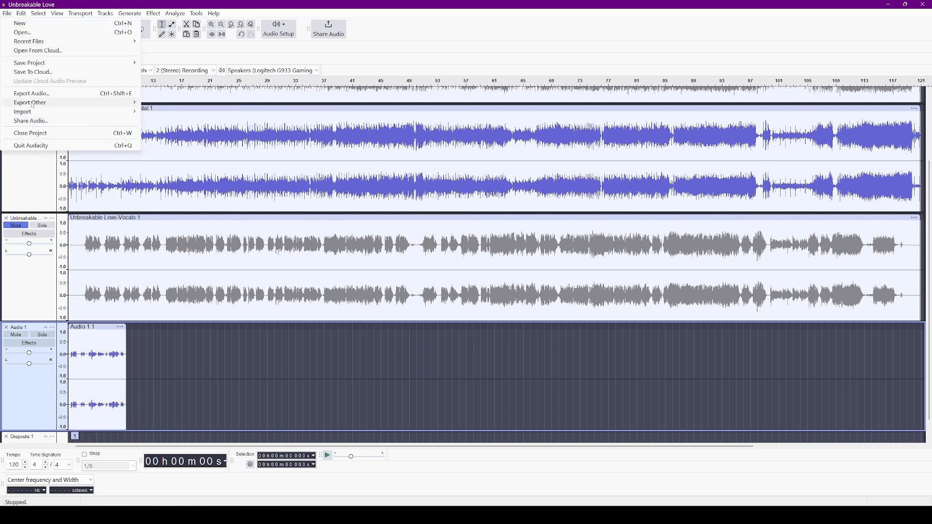
# - Export Unbreakable Love.mp3 as MP3, split into multiple files by track
pyautogui.click(31, 93)
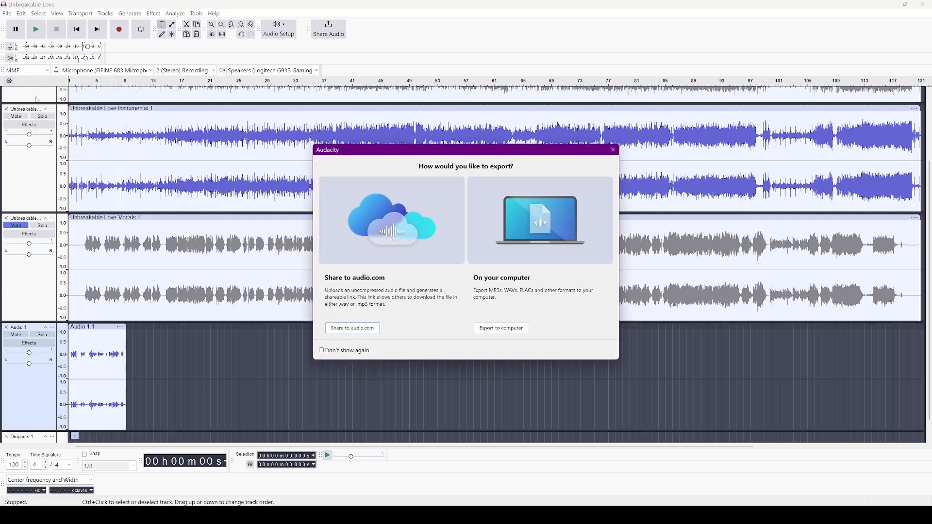
pyautogui.moveTo(522, 328)
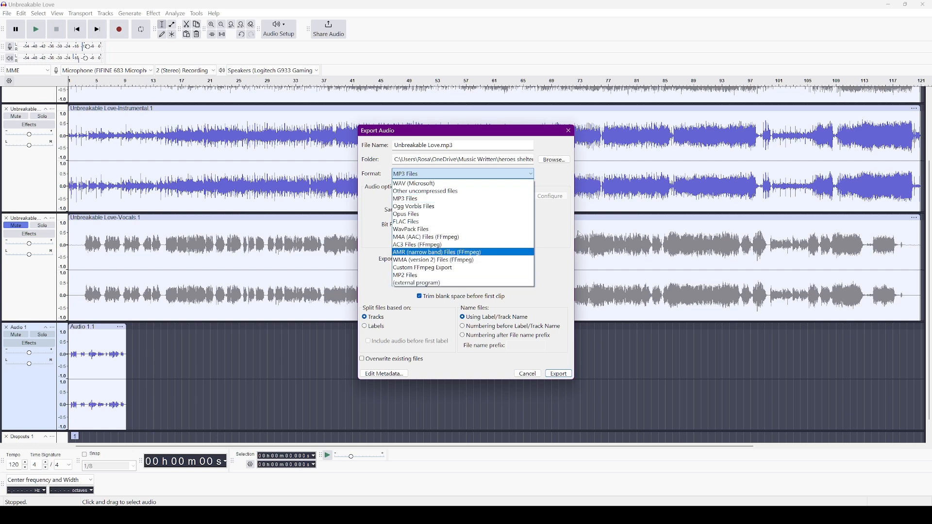
pyautogui.click(405, 199)
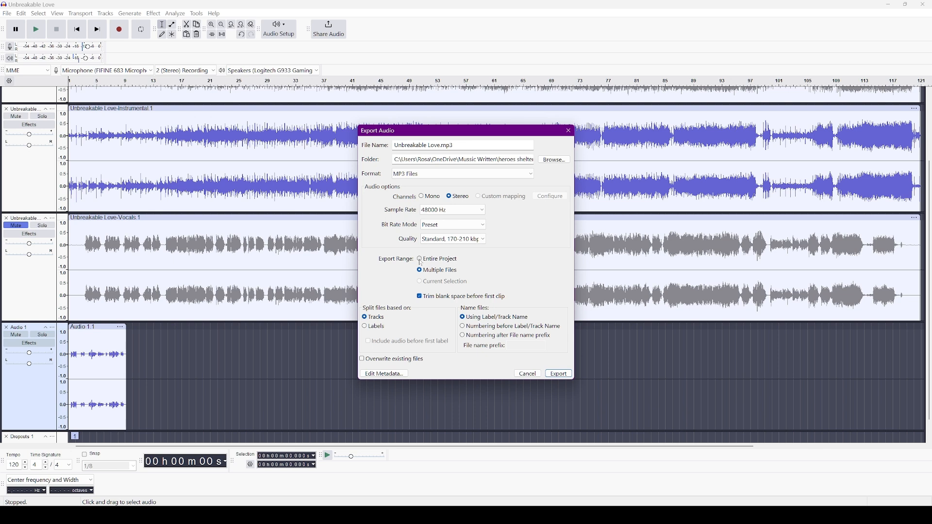
pyautogui.click(419, 259)
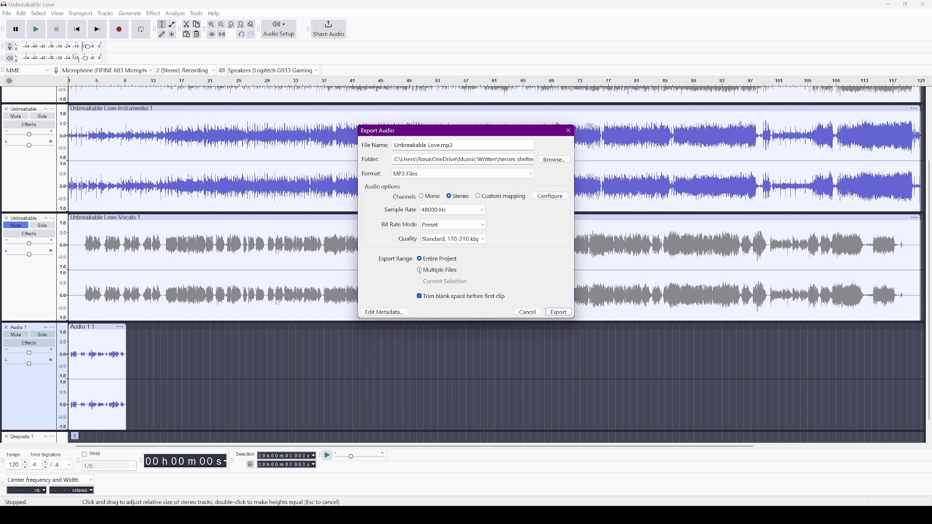
pyautogui.click(419, 270)
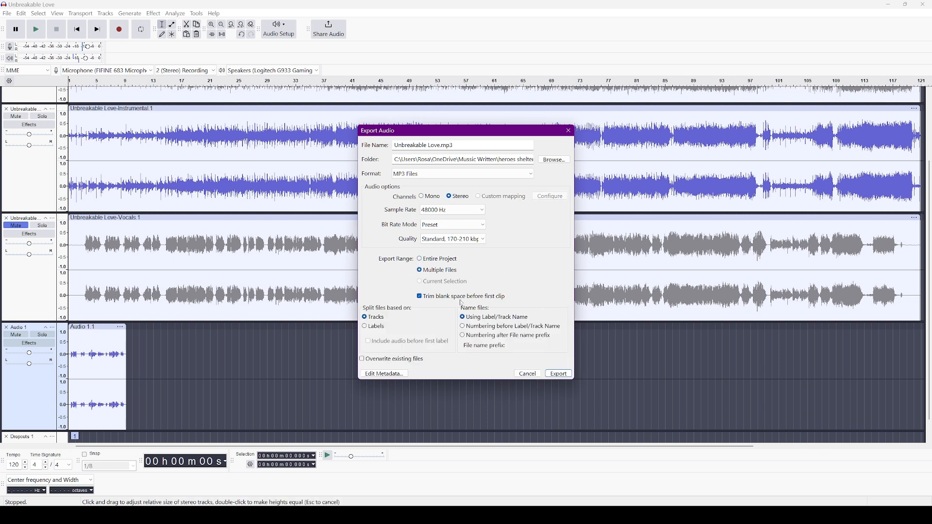